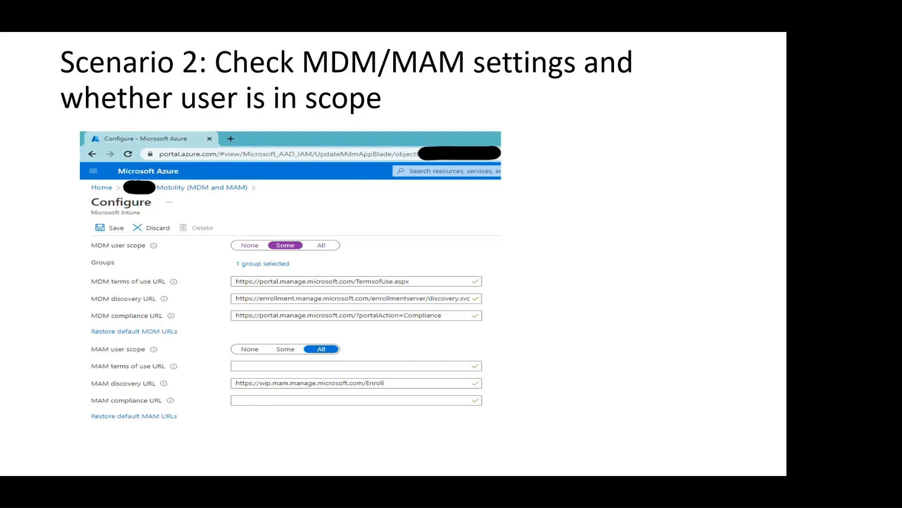
{"action": "key", "text": "Right"}
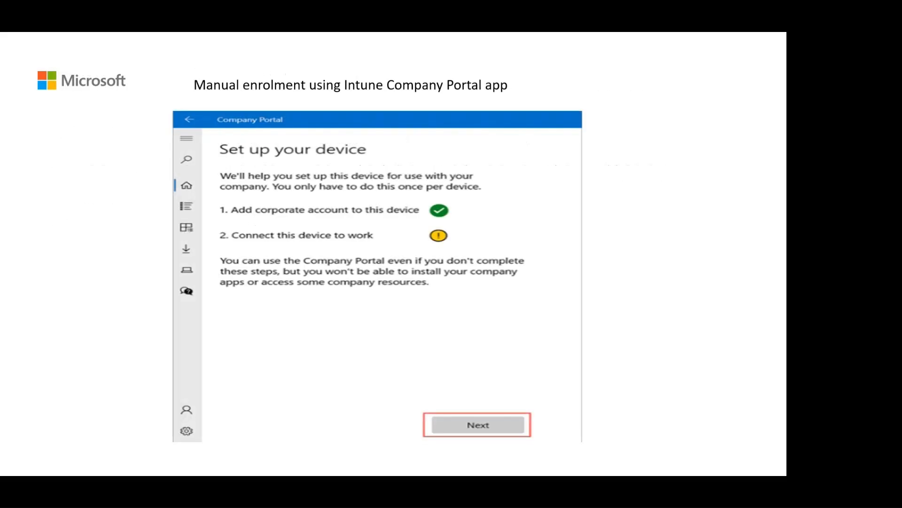